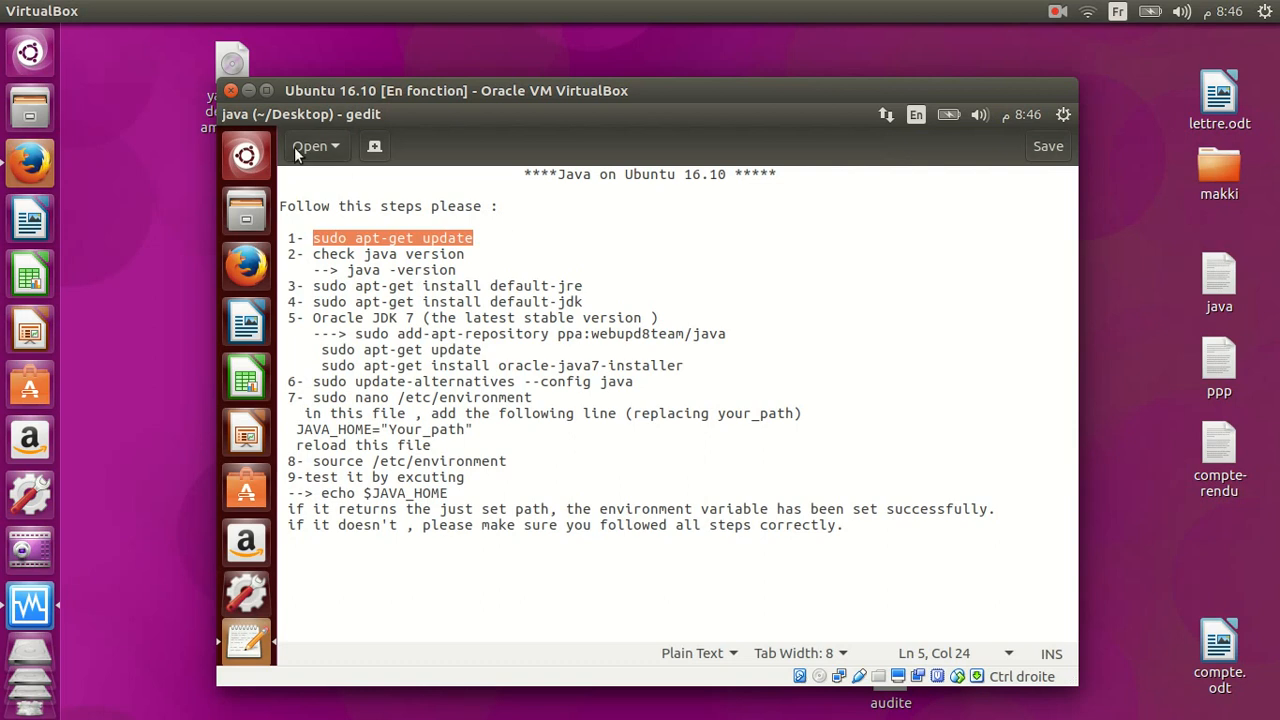
Minimize the gedit Java install notes to reveal the Ubuntu desktop.
left_click(248, 91)
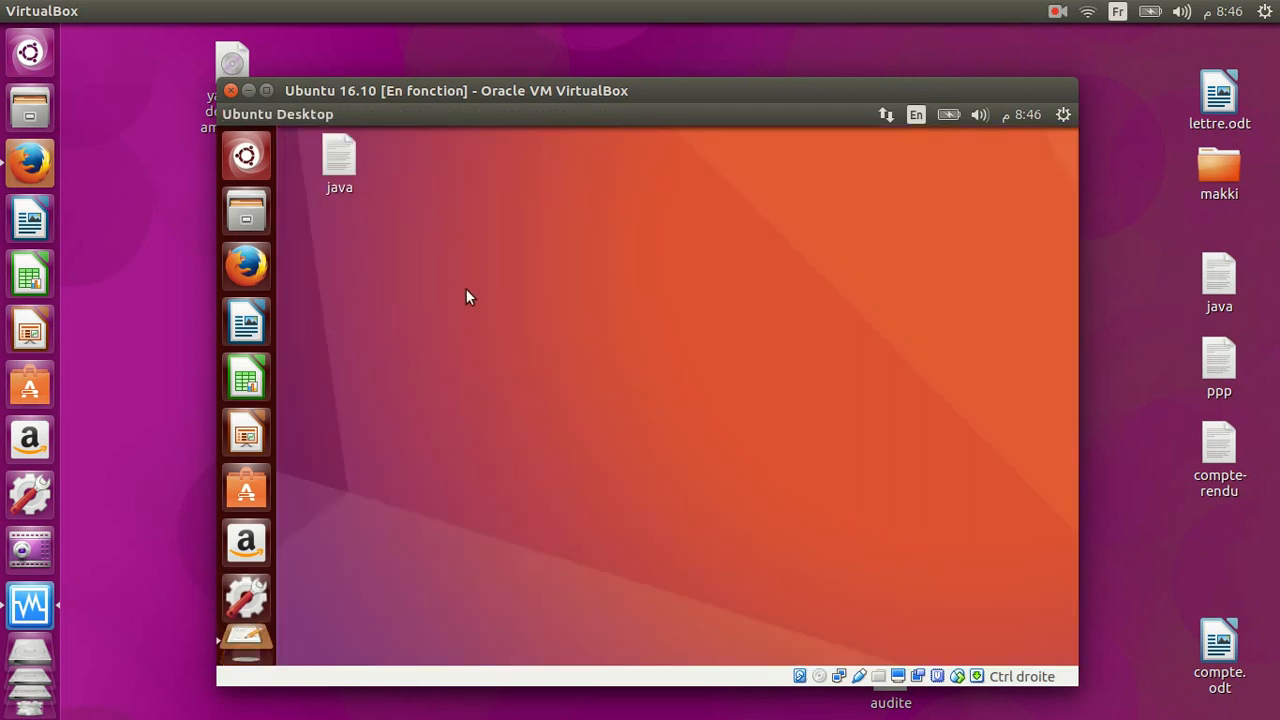
Refresh package lists and run java -version, confirming Java is not installed.
left_click(246, 615)
type("sudo apt-get update")
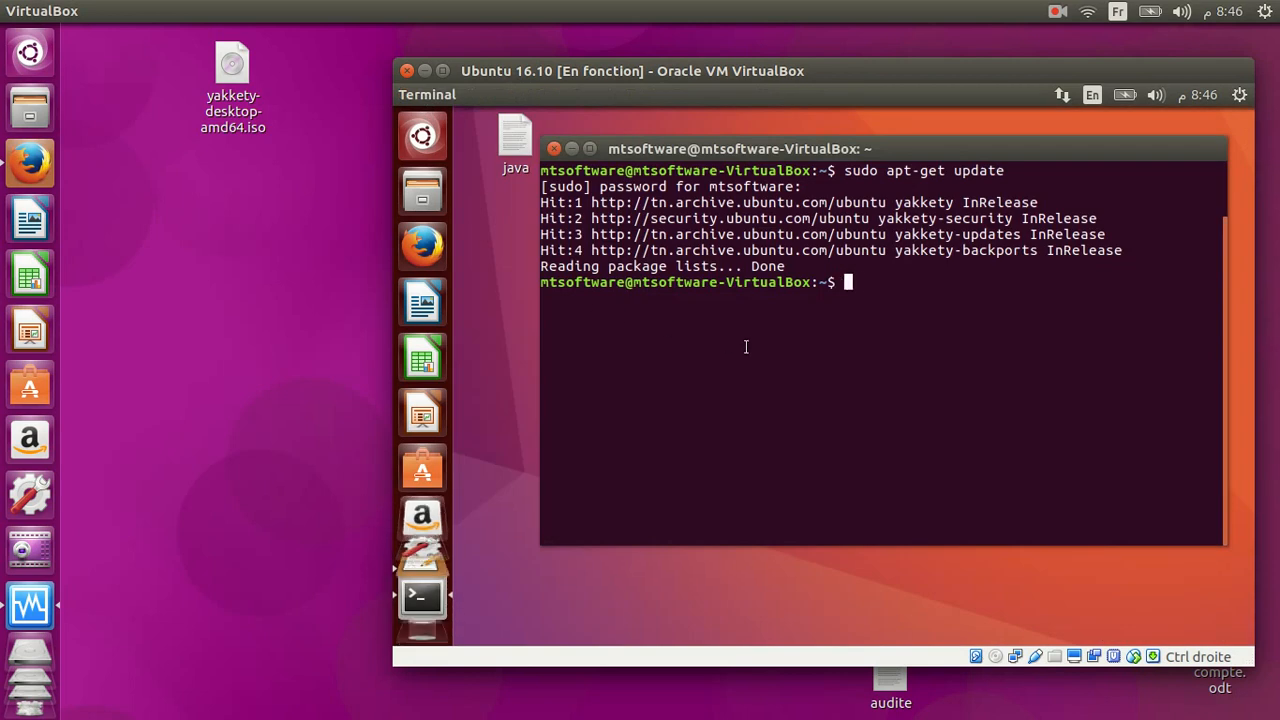
type("java -version")
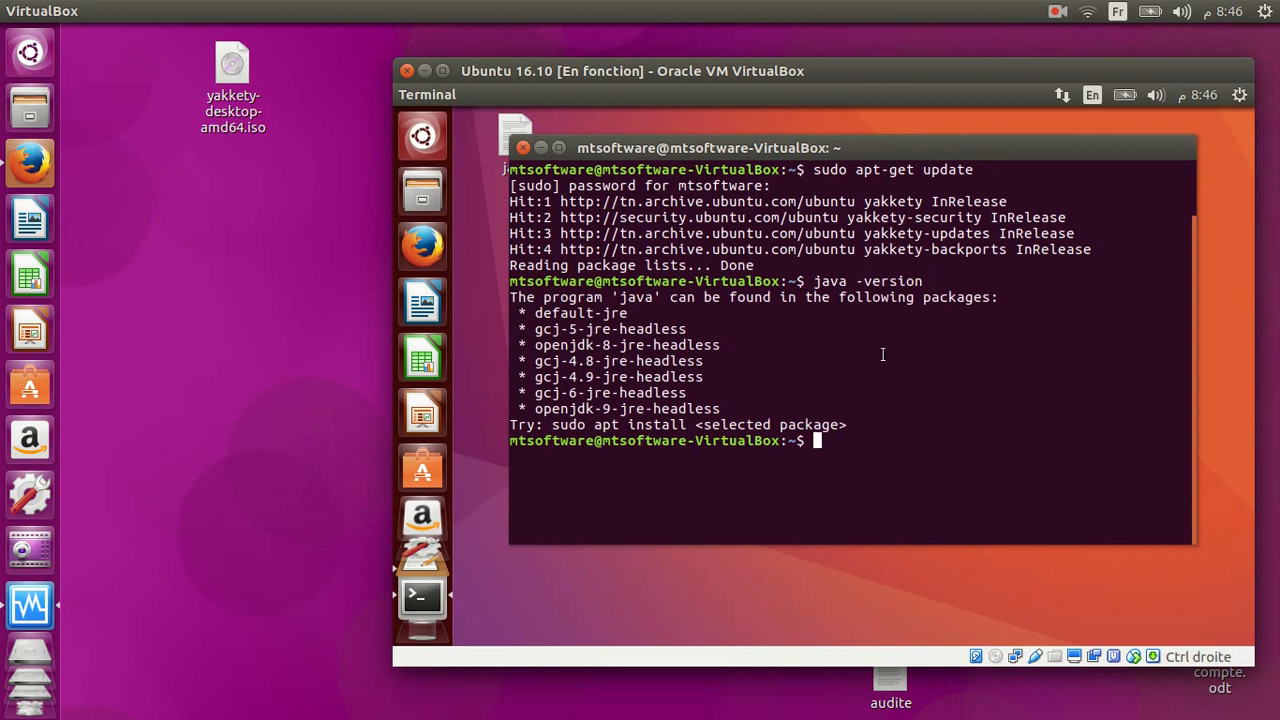
type("there is no")
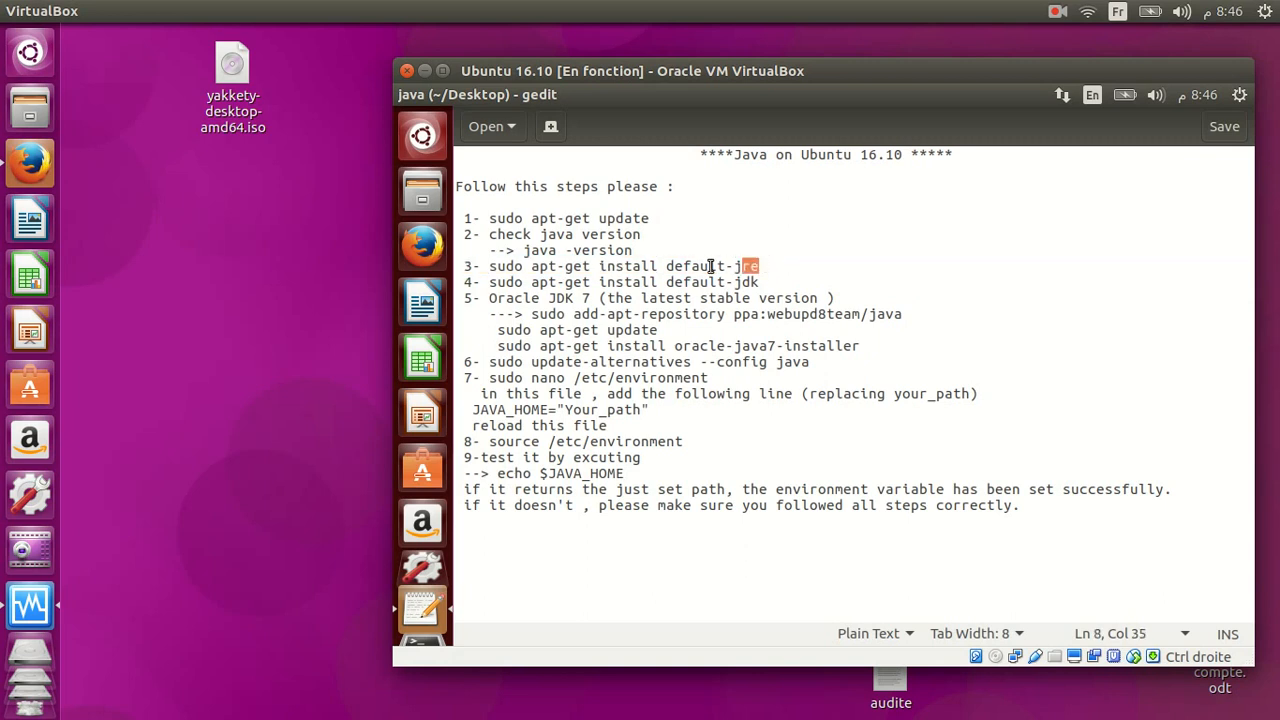
Install default-jre (OpenJDK 8), answering y, then clear the Terminal screen.
triple_click(600, 266)
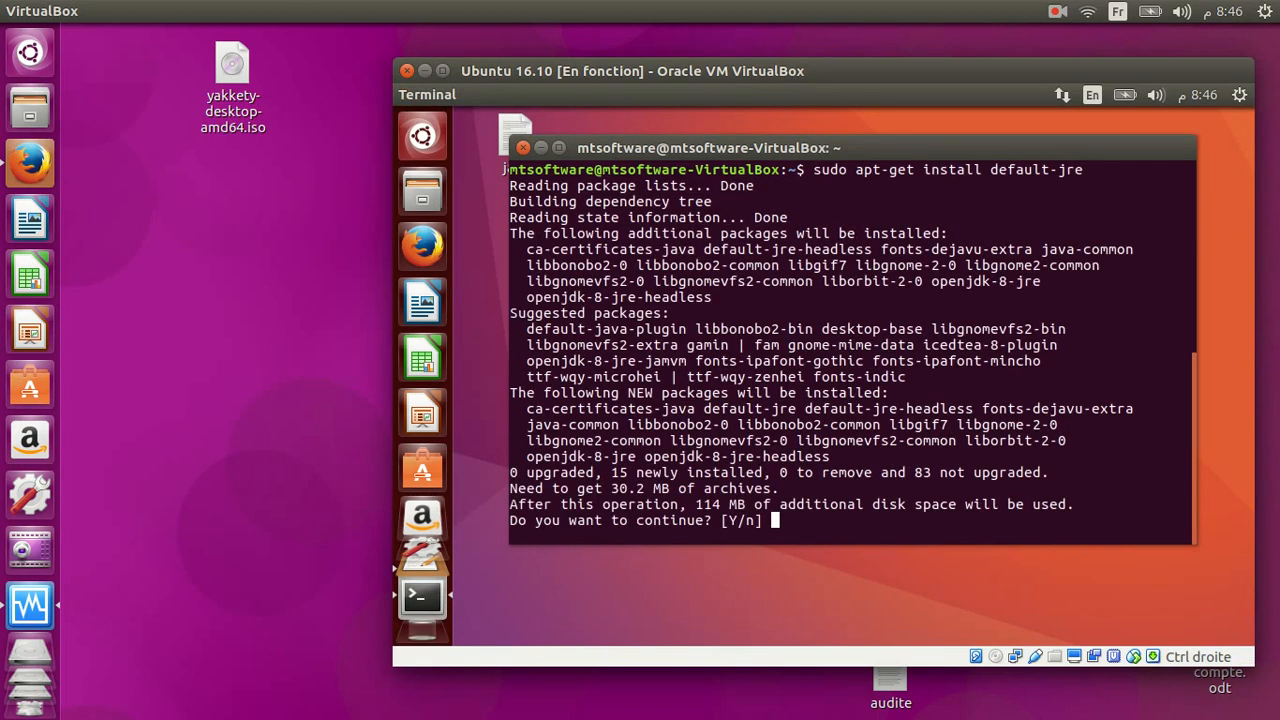
type("y")
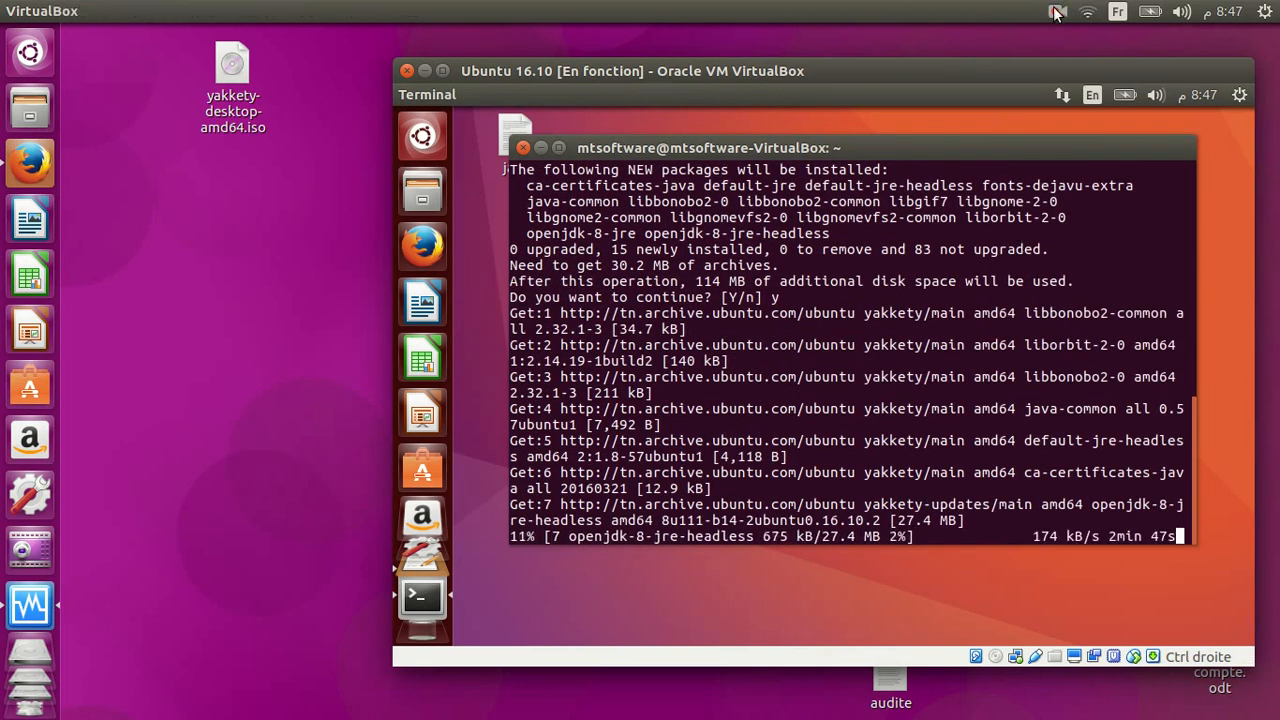
mouse_move(1040, 142)
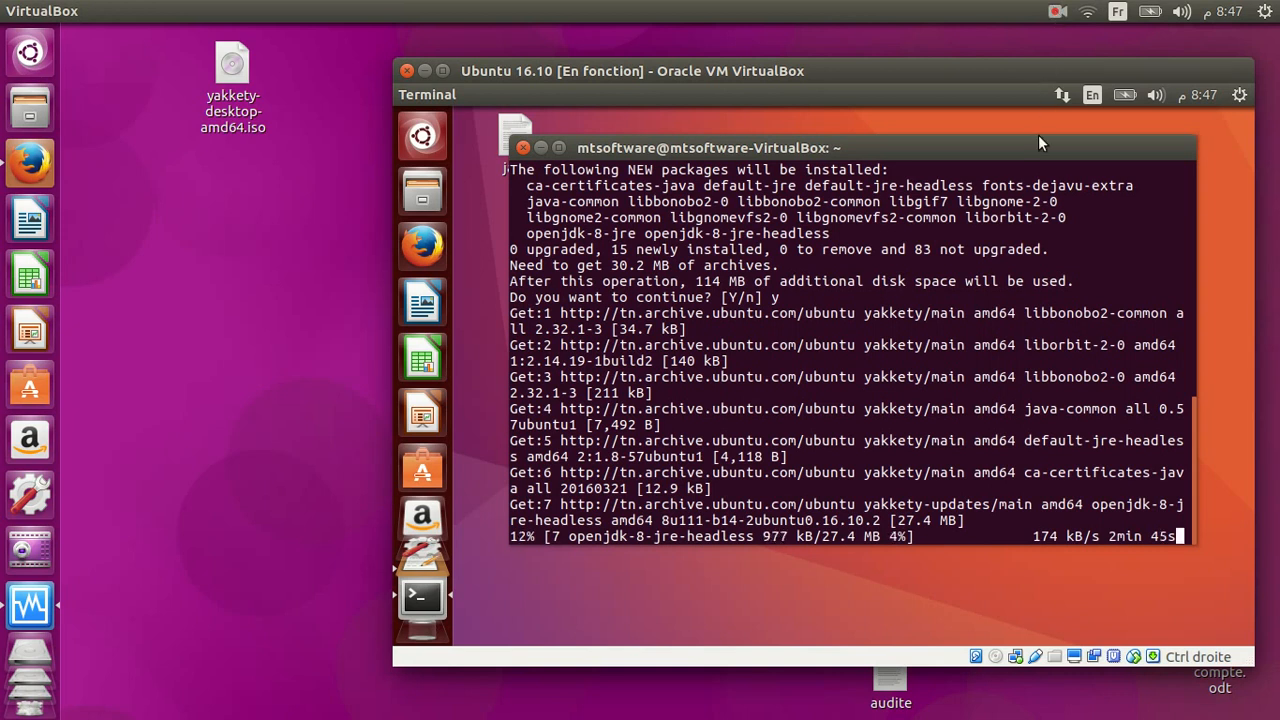
left_click(1057, 11)
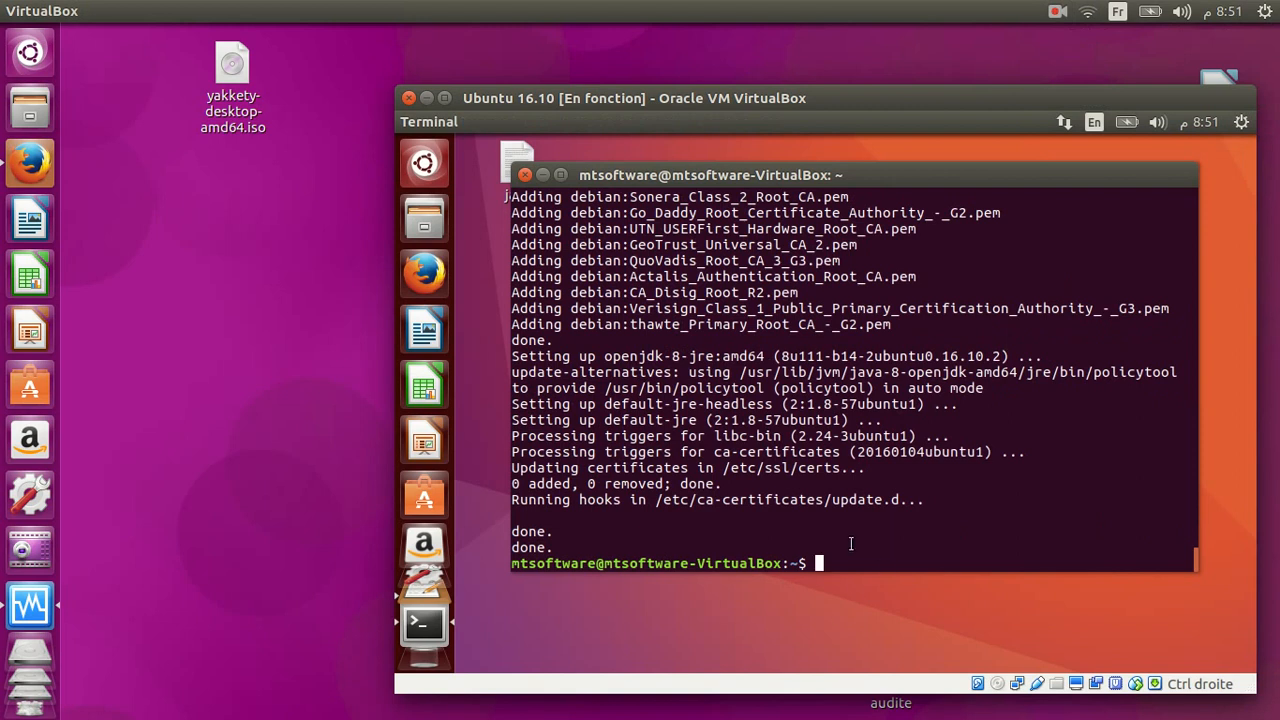
type("clear")
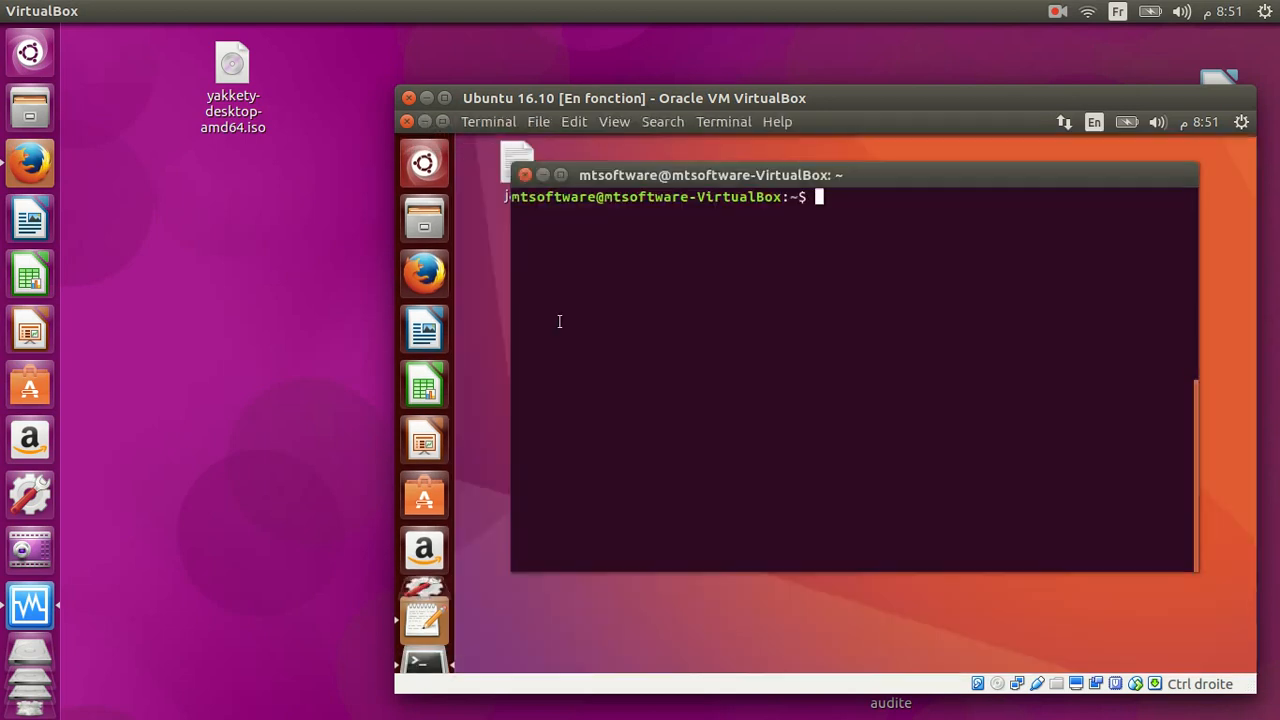
Run sudo apt-get install default-jdk and answer y to proceed.
type("sudo apt-get install default-jdk")
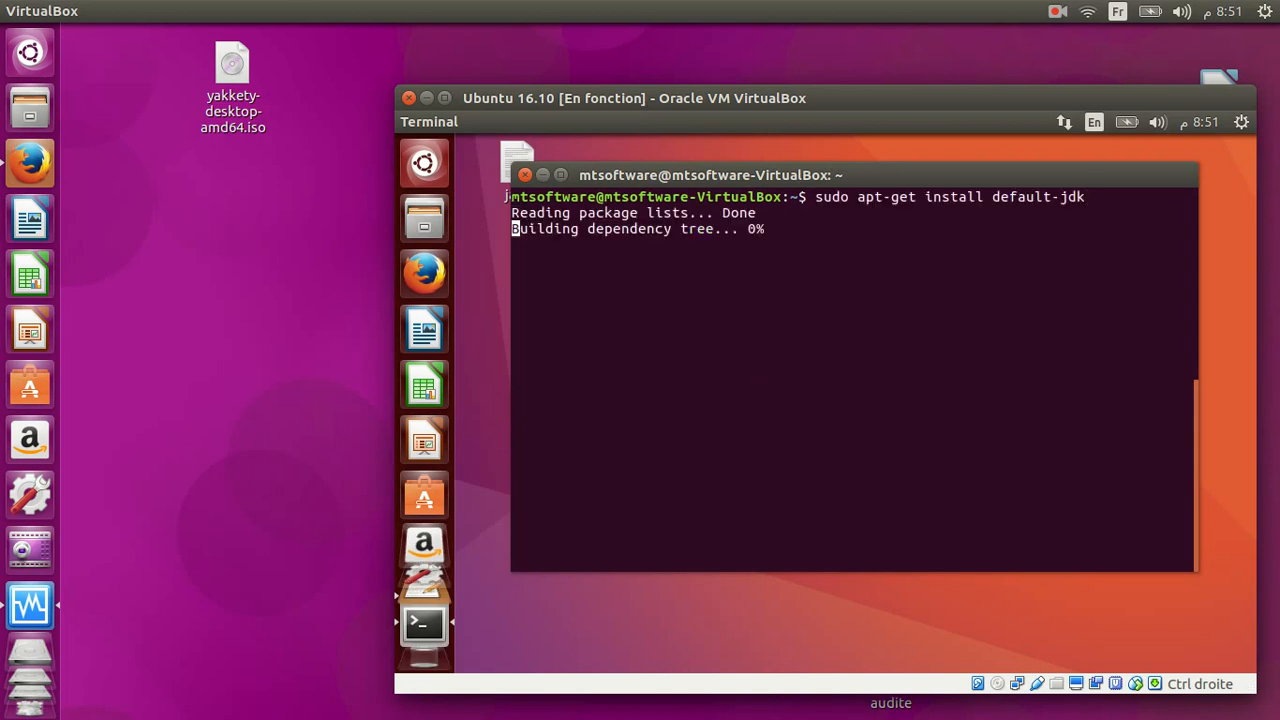
type("y")
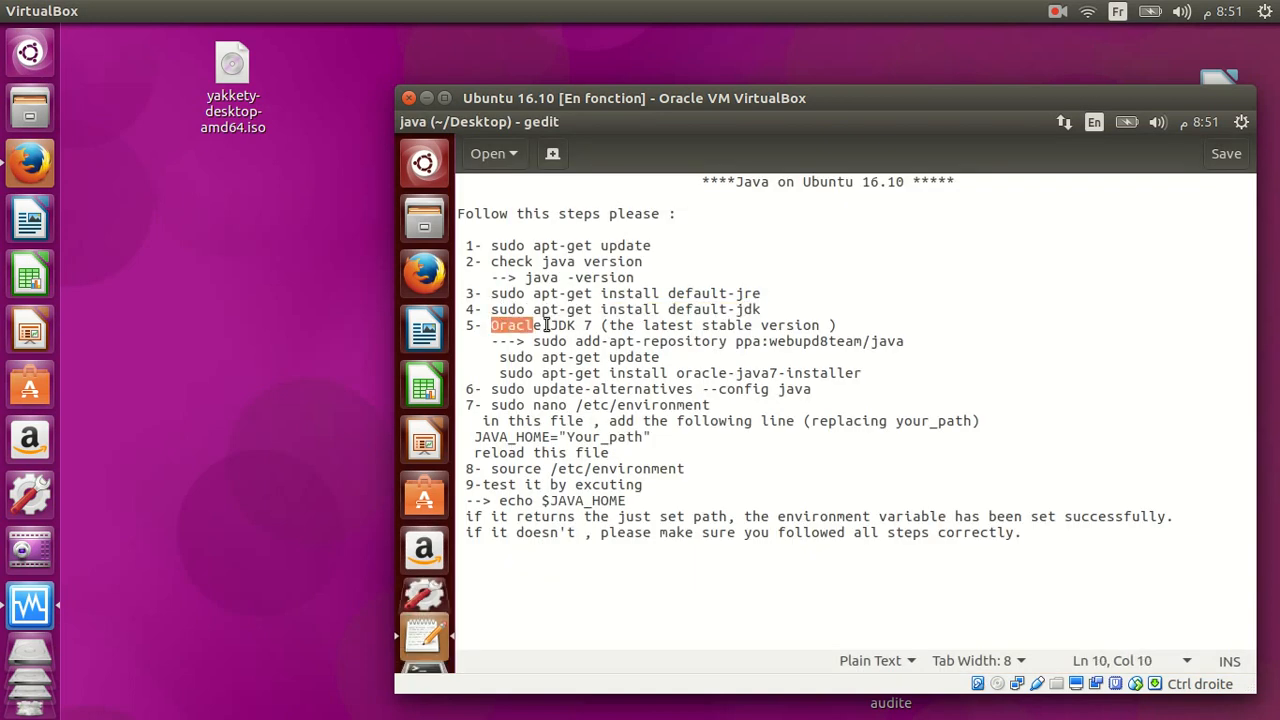
Add the ppa:webupd8team/java repository and run apt-get update to refresh packages.
left_click(613, 325)
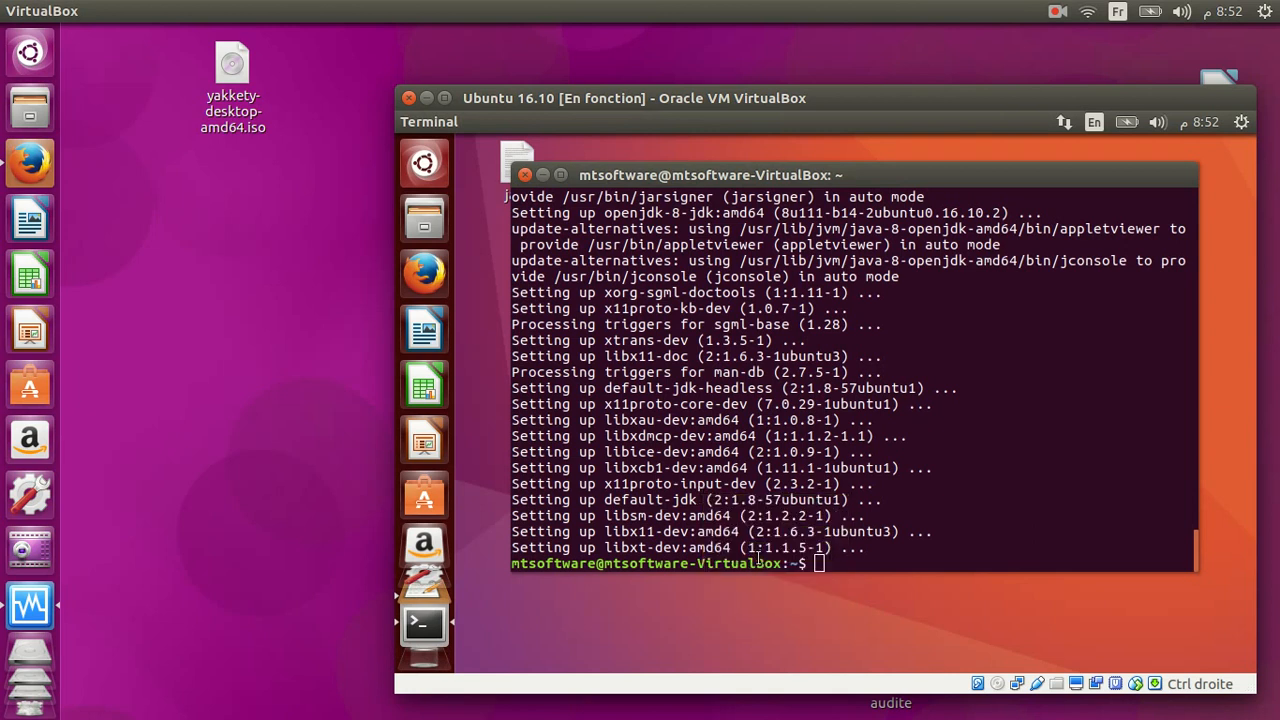
type("sudo add-apt-repository ppa:webupd8team/java")
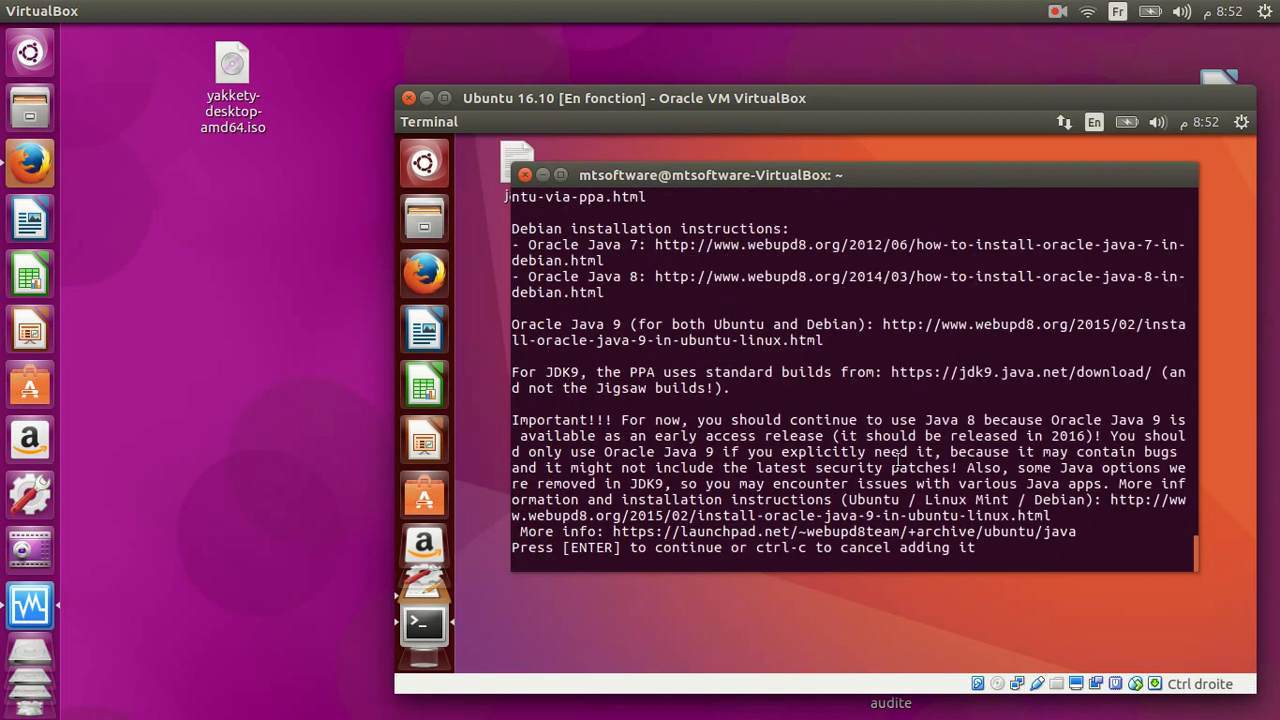
key("Return")
type("sudo apt-get update")
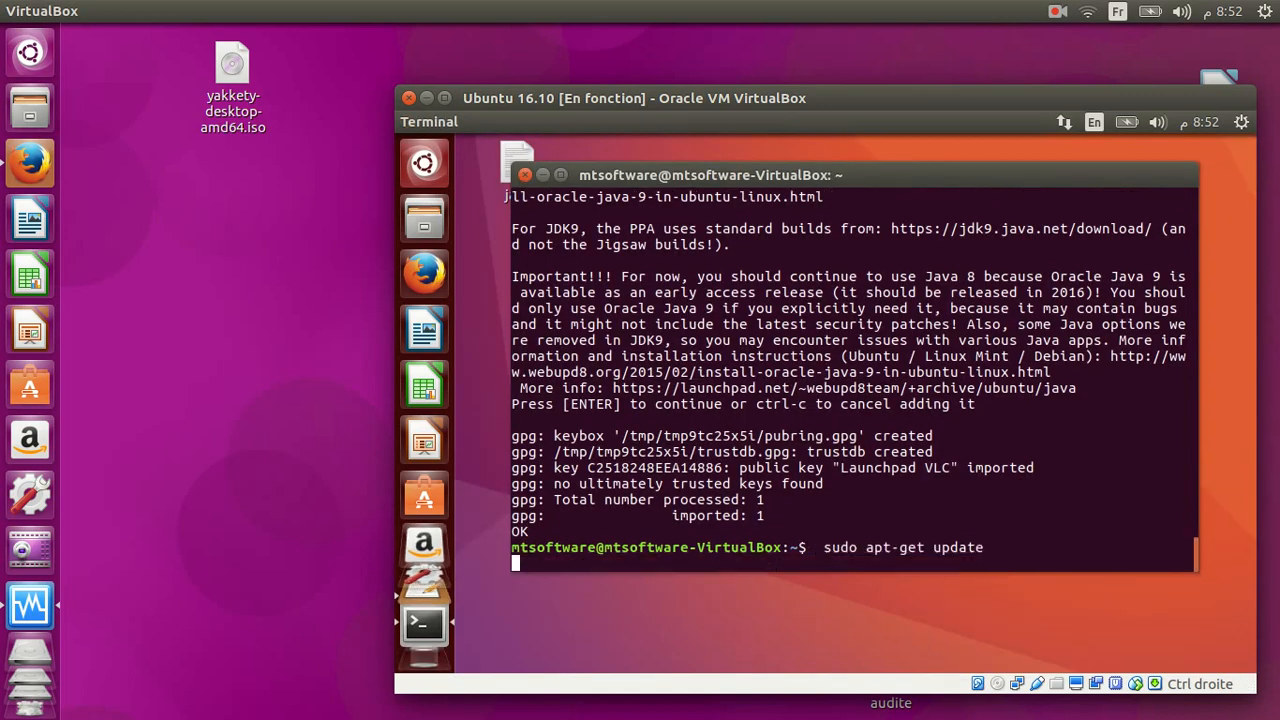
key("Return")
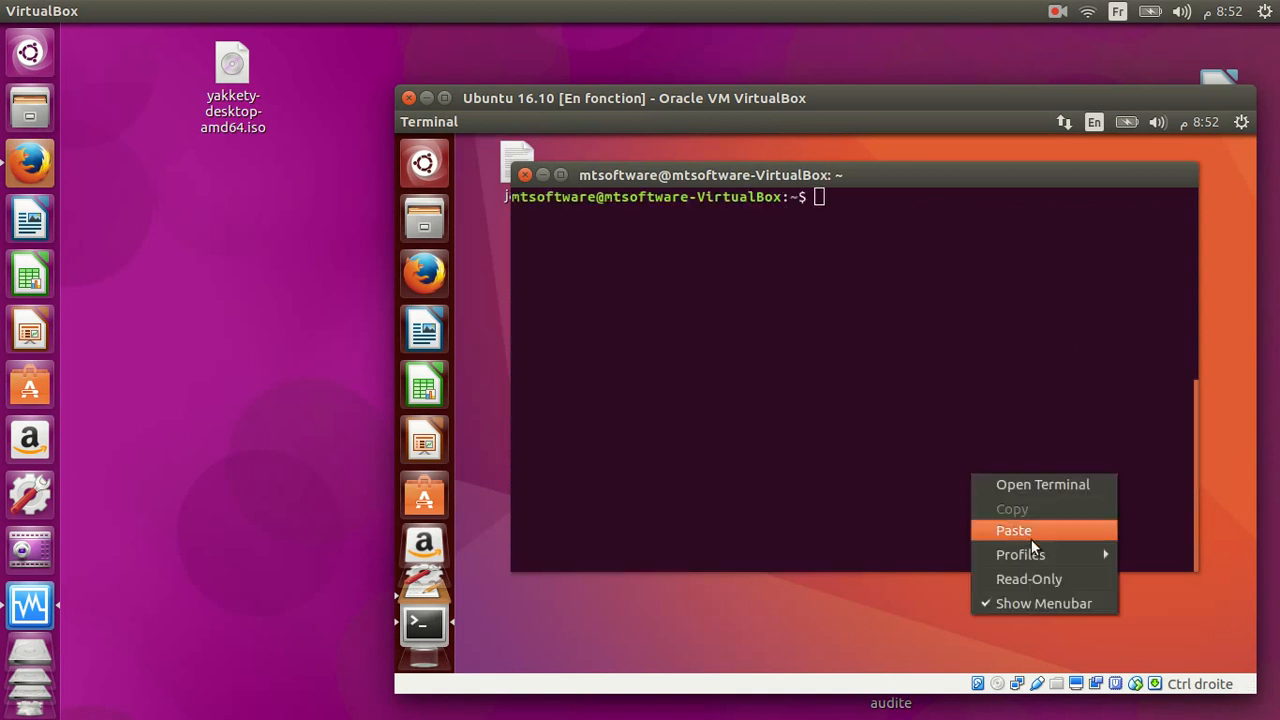
Install oracle-java7-installer, answer y, and accept the Oracle license agreement.
left_click(1013, 530)
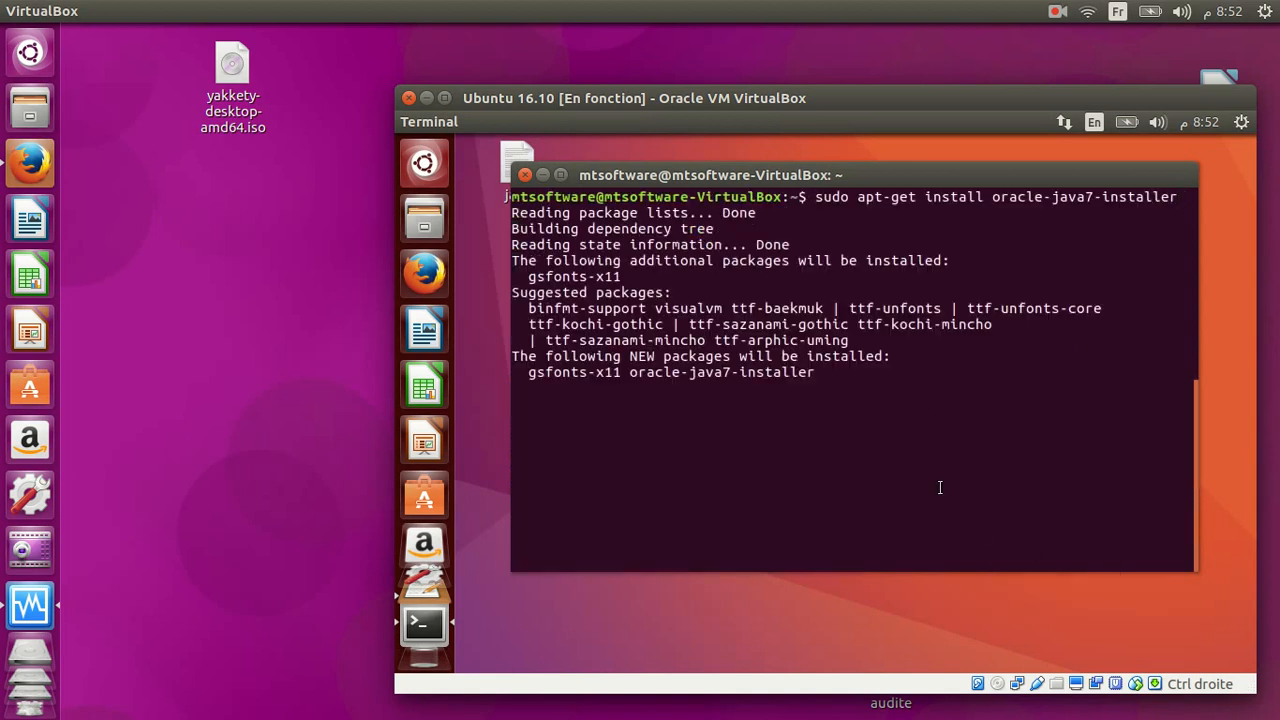
type("y")
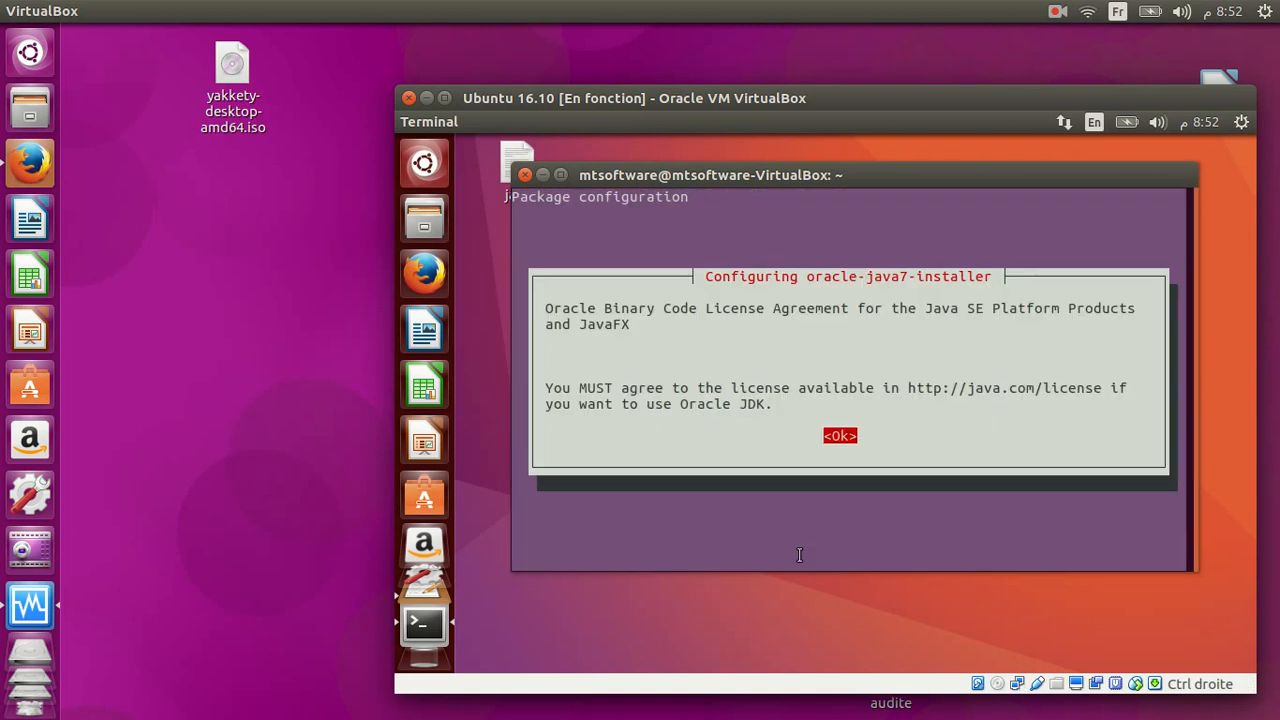
left_click(839, 435)
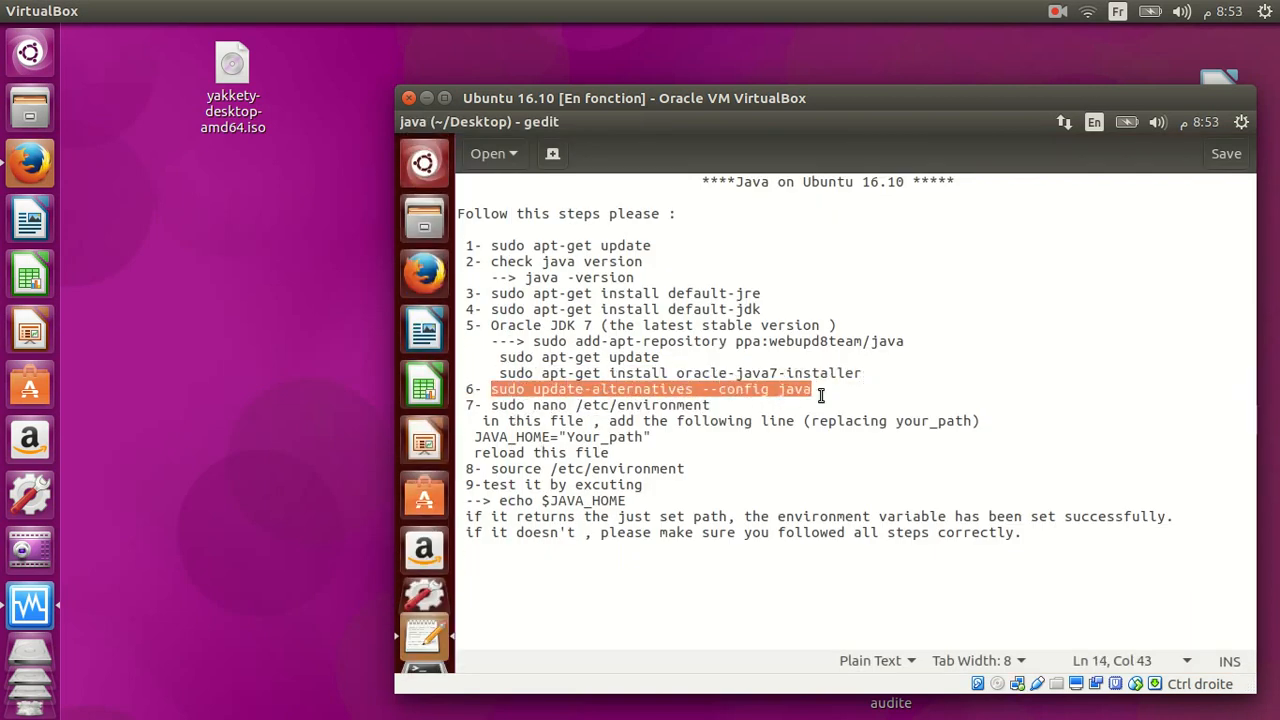
mouse_move(471, 121)
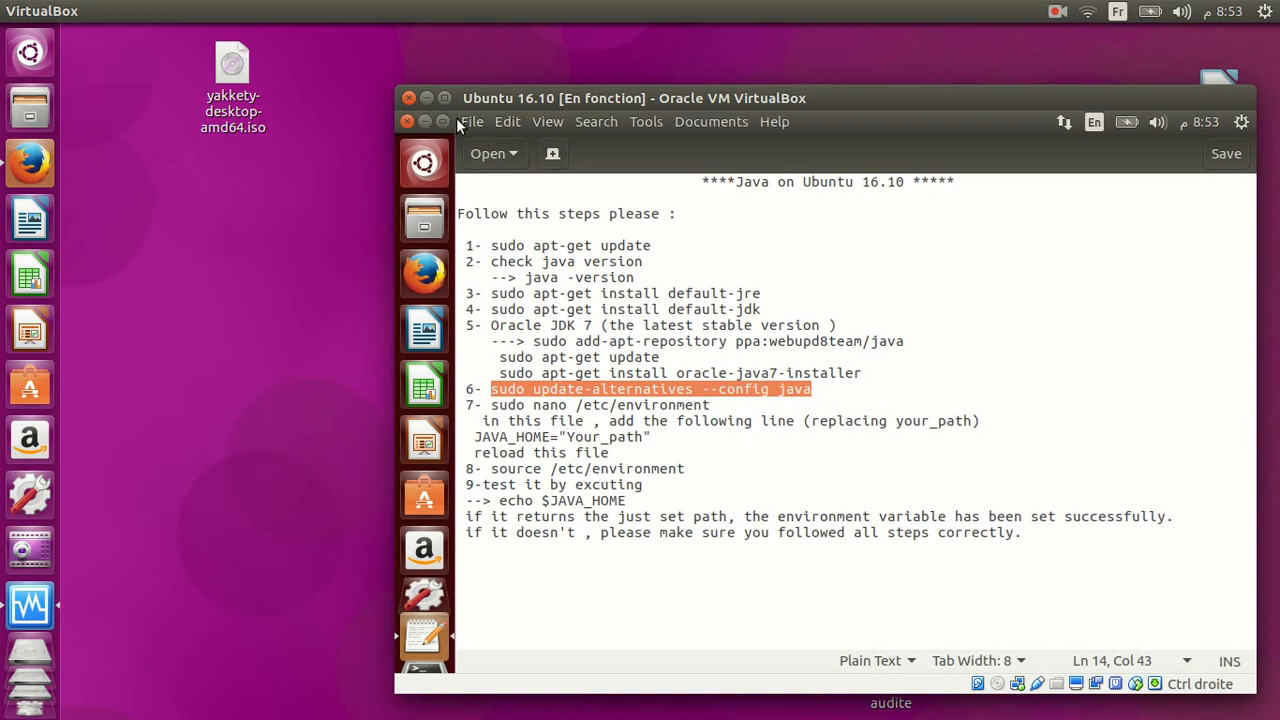
Let Oracle JDK 7 download finish and run sudo update-alternatives --config java.
left_click(423, 623)
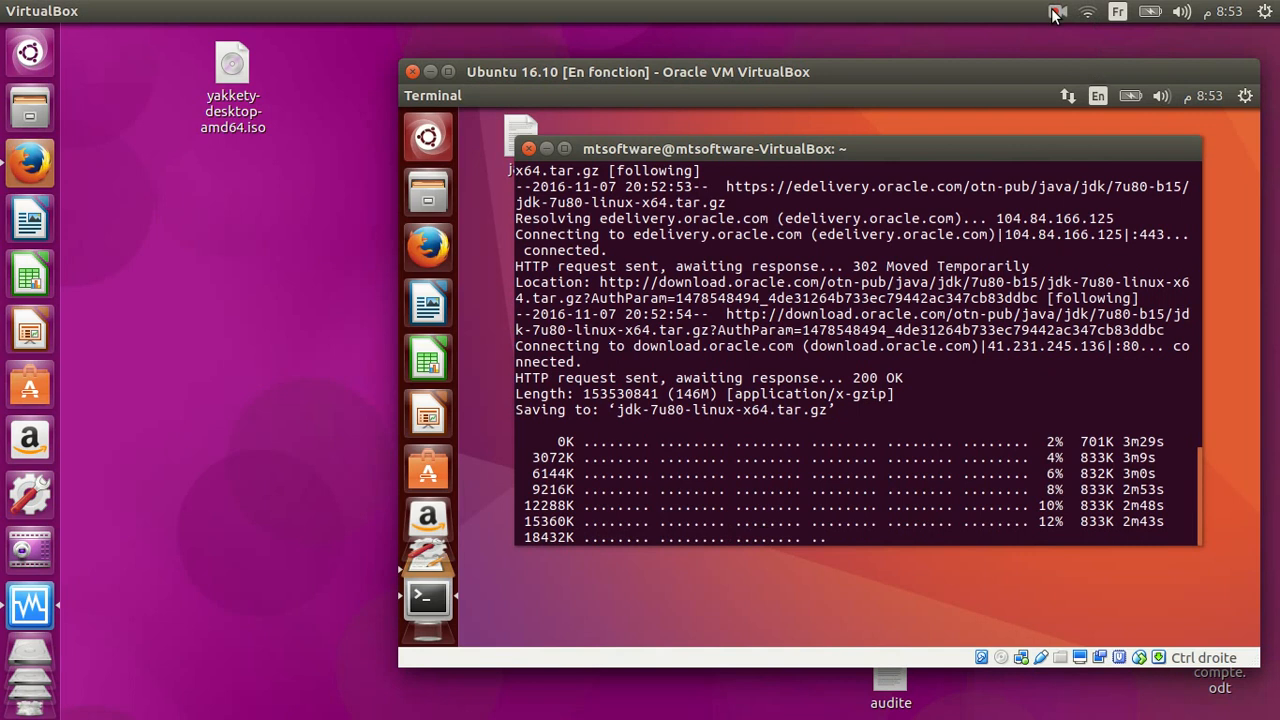
left_click(1057, 11)
type("sudo update-alternatives --config java")
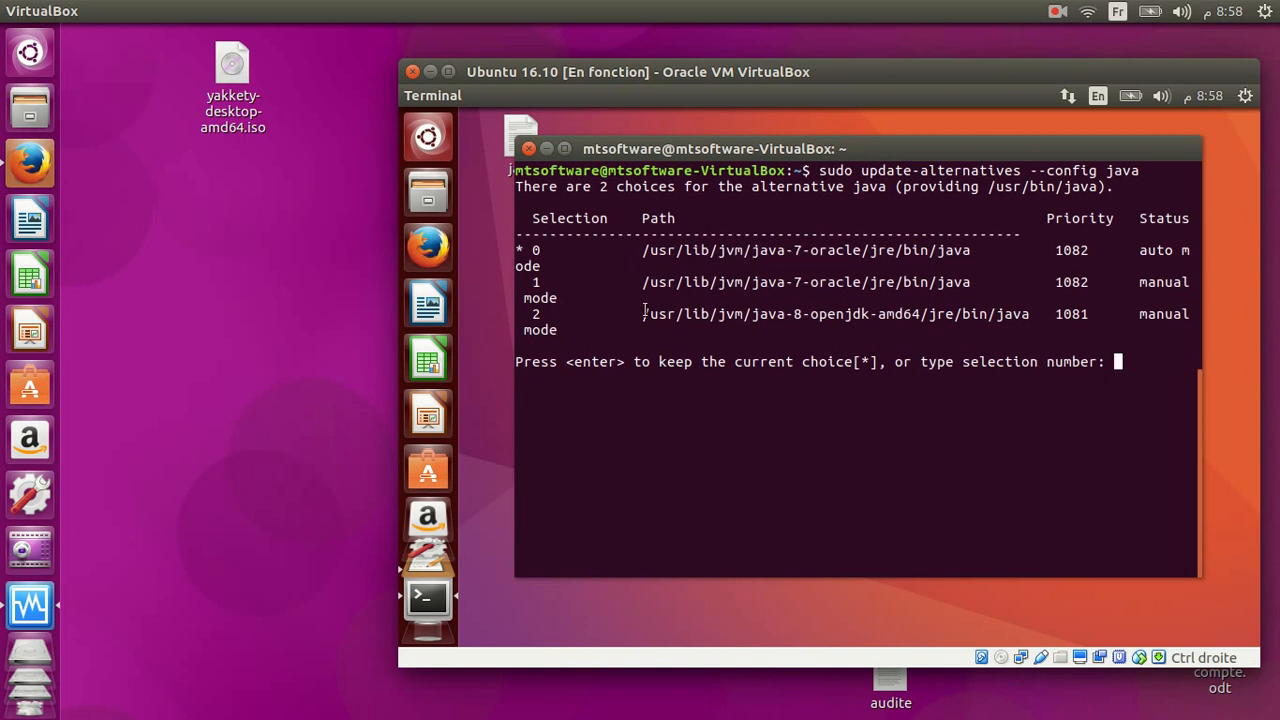
Copy the OpenJDK 8 java path, keep Oracle Java 7 default, and begin a sudo command.
double_click(730, 314)
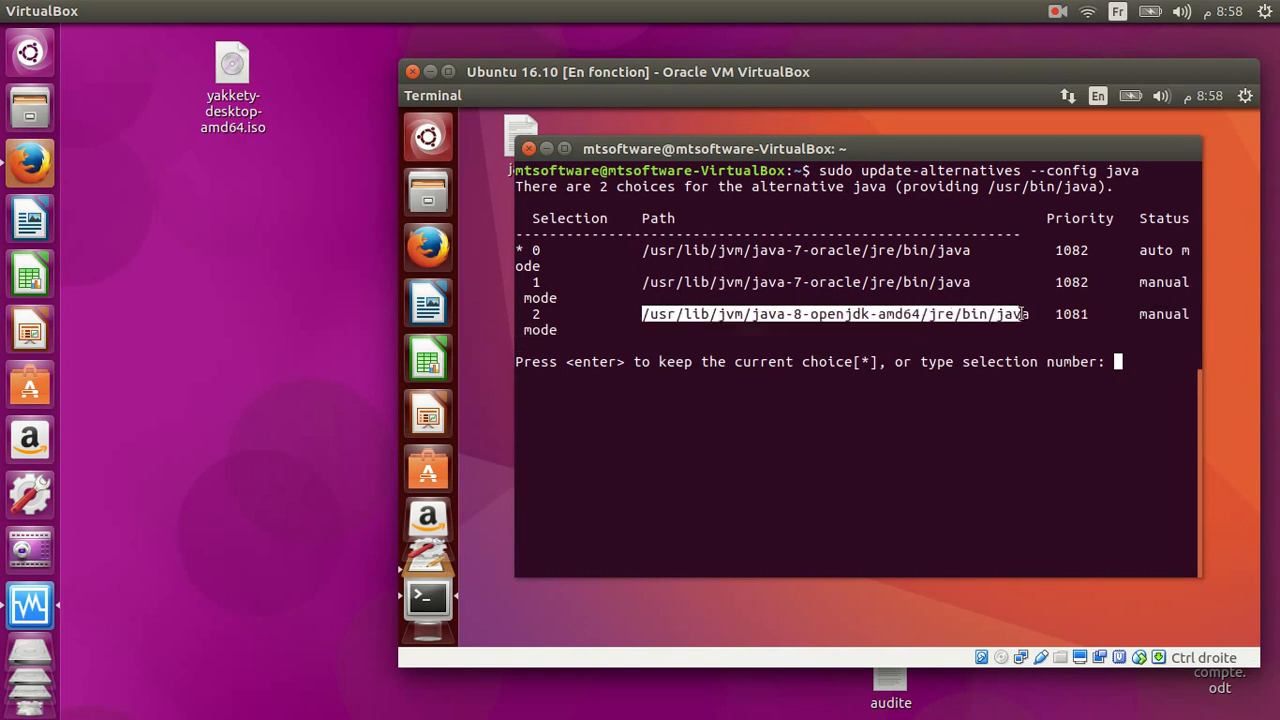
right_click(983, 322)
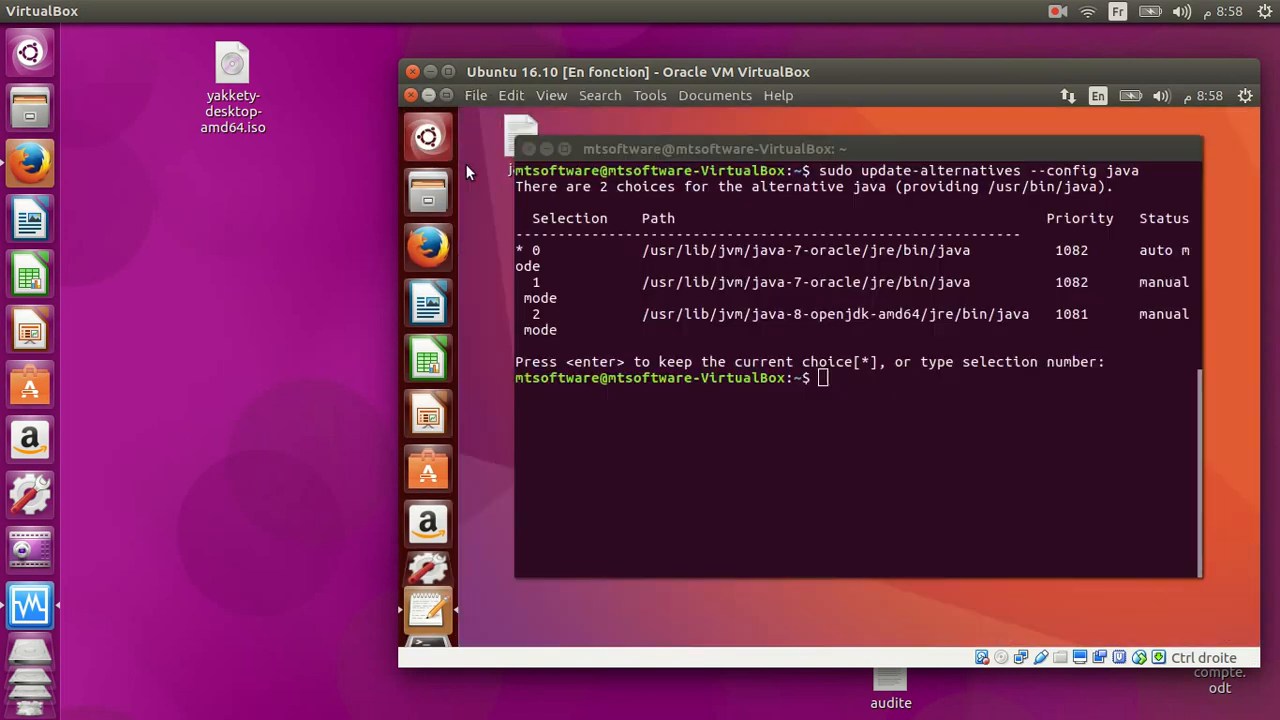
type("sudo")
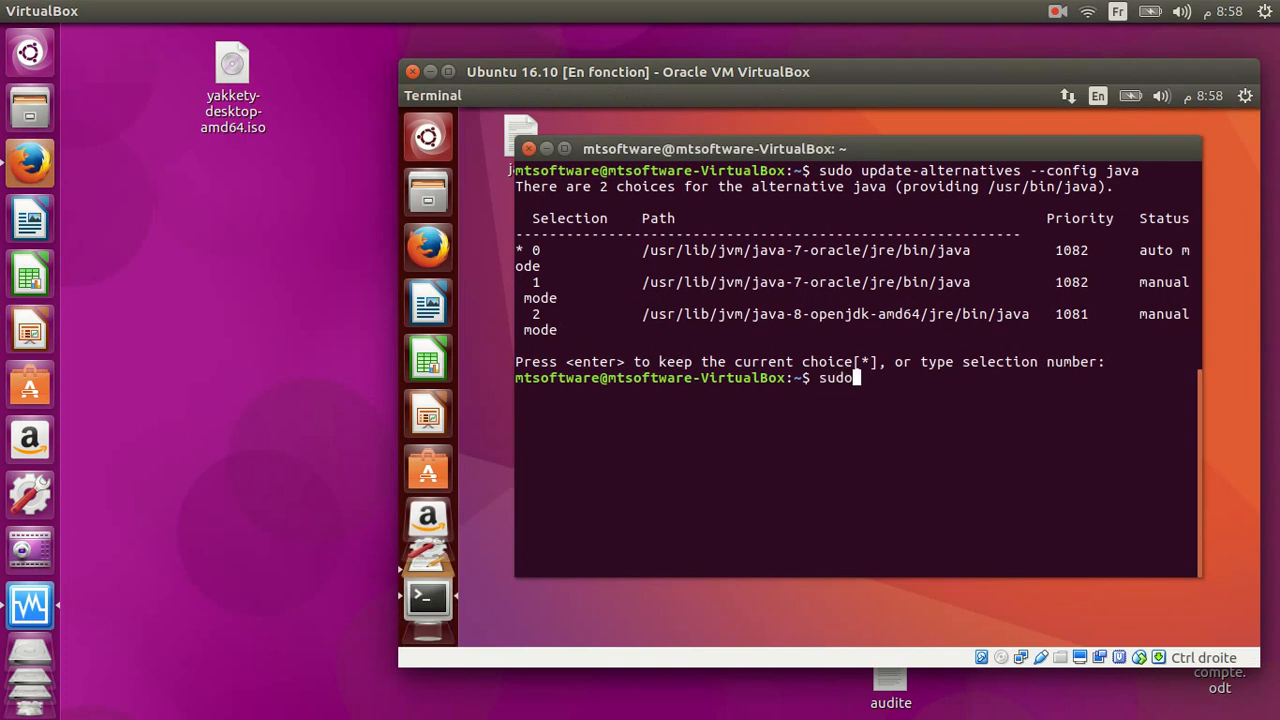